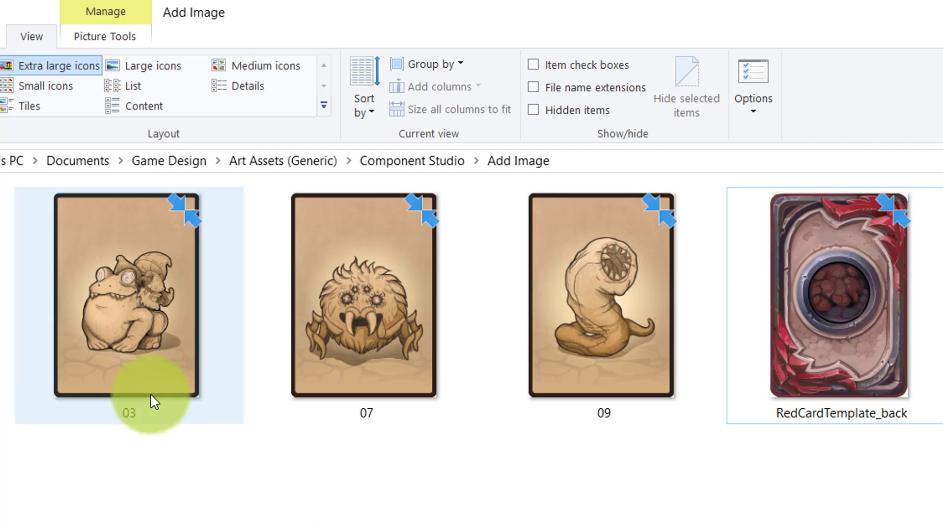
mouse_move(154, 401)
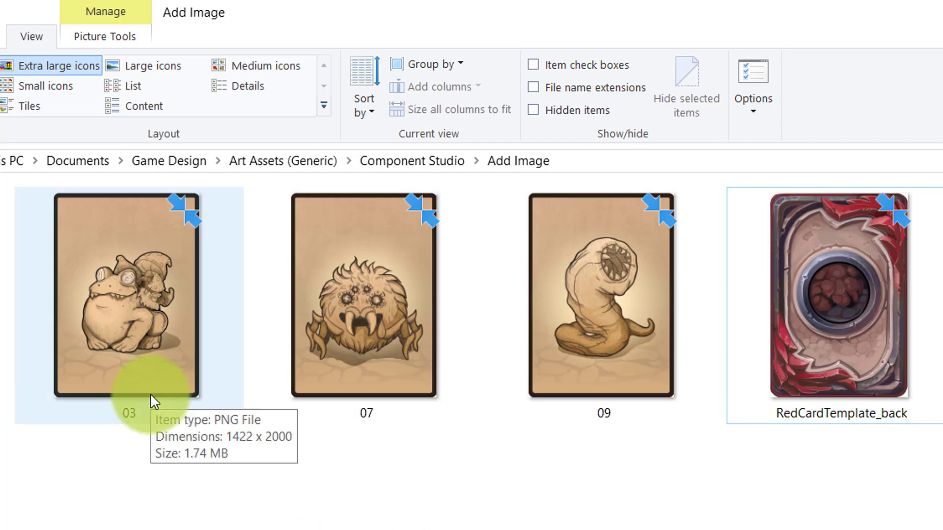
Upload creature images 03, 07, 09 and RedCardTemplate_back into the Creature Cards folder
left_click(596, 305)
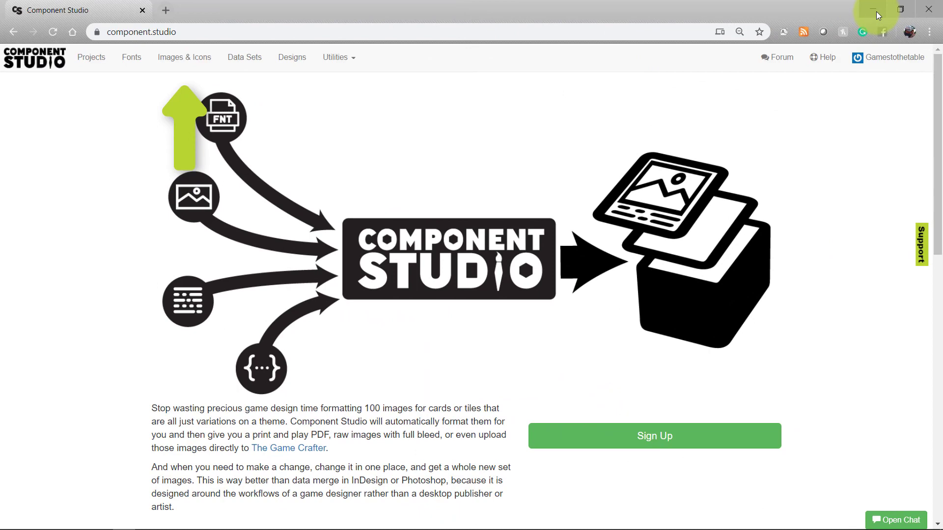
mouse_move(212, 69)
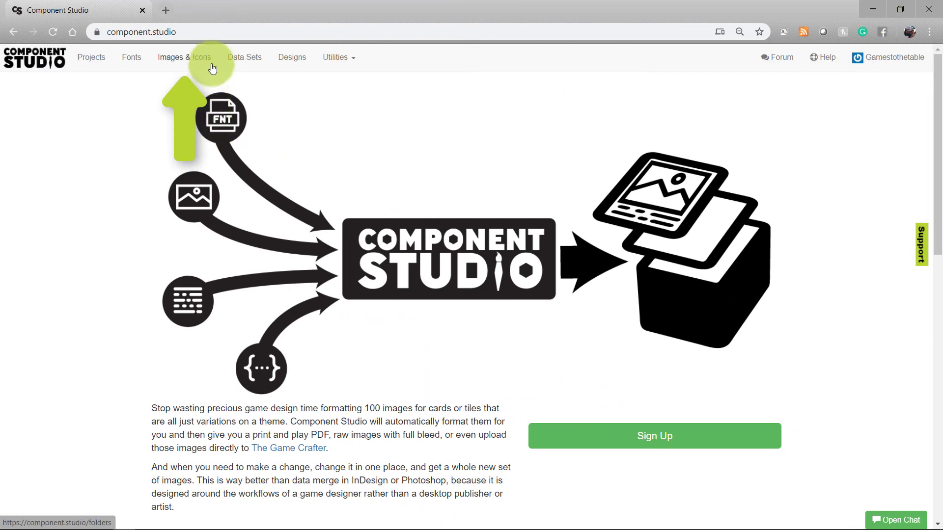
left_click(184, 57)
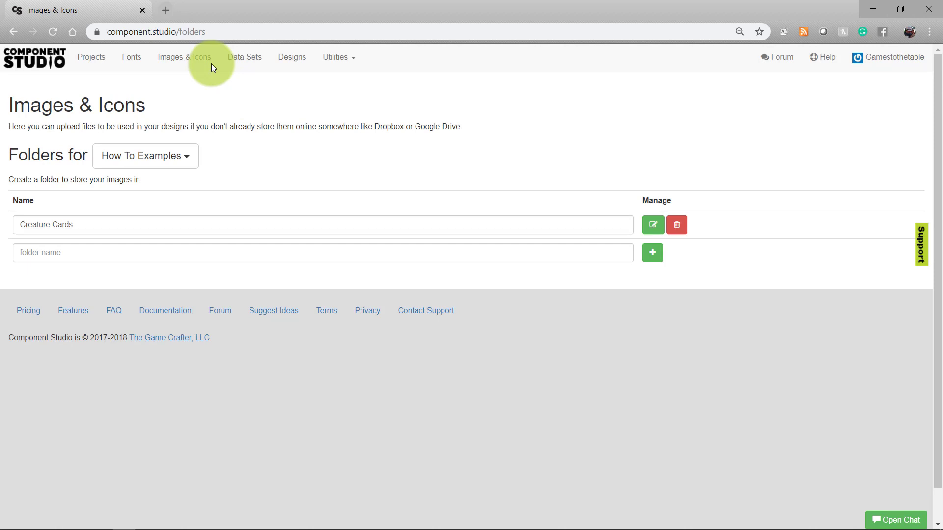
mouse_move(190, 194)
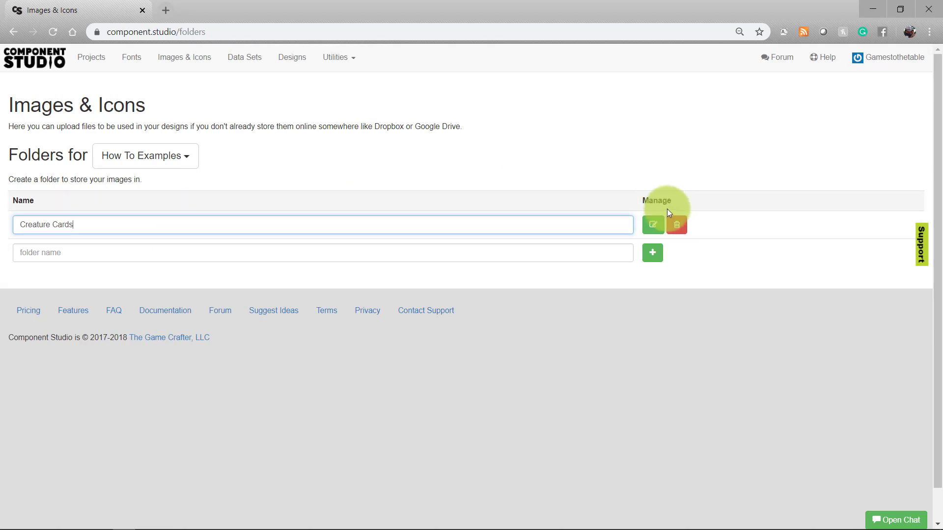
left_click(653, 225)
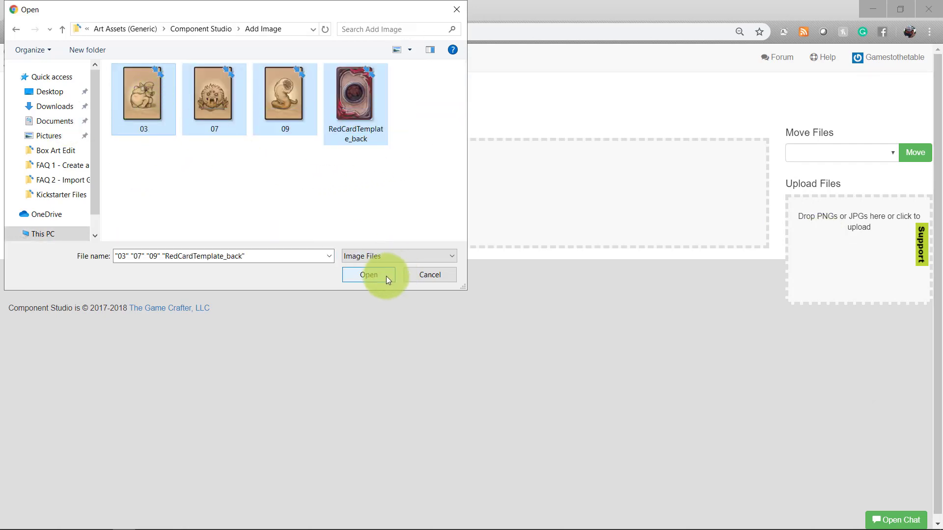
left_click(369, 275)
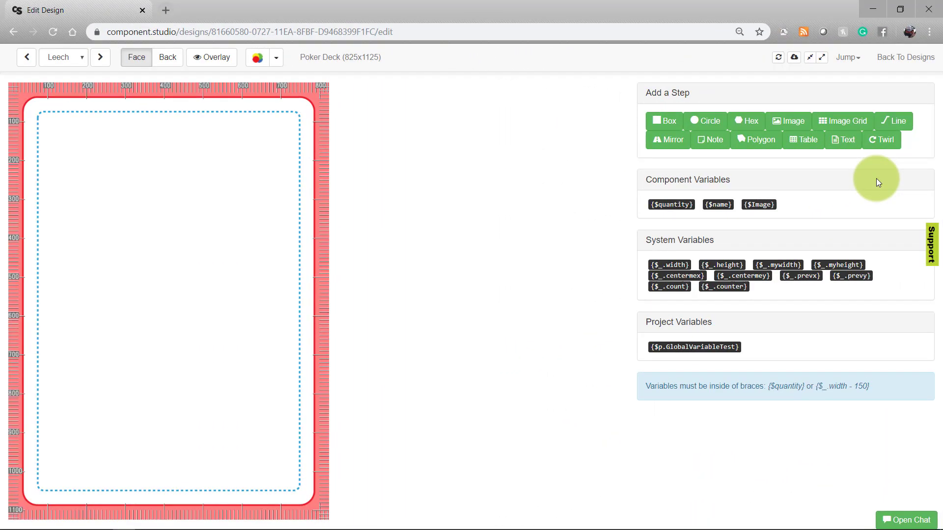
mouse_move(294, 91)
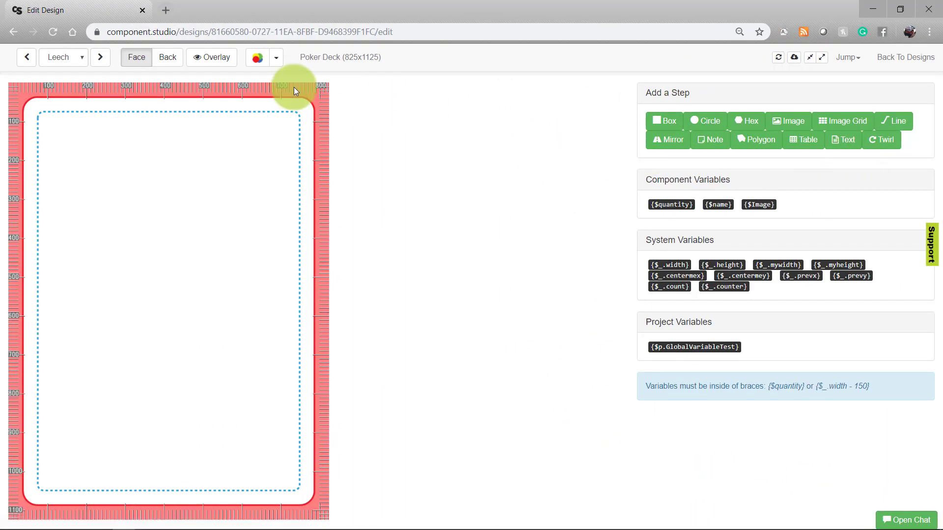
Add an image step to the card back using the red card back image
left_click(167, 57)
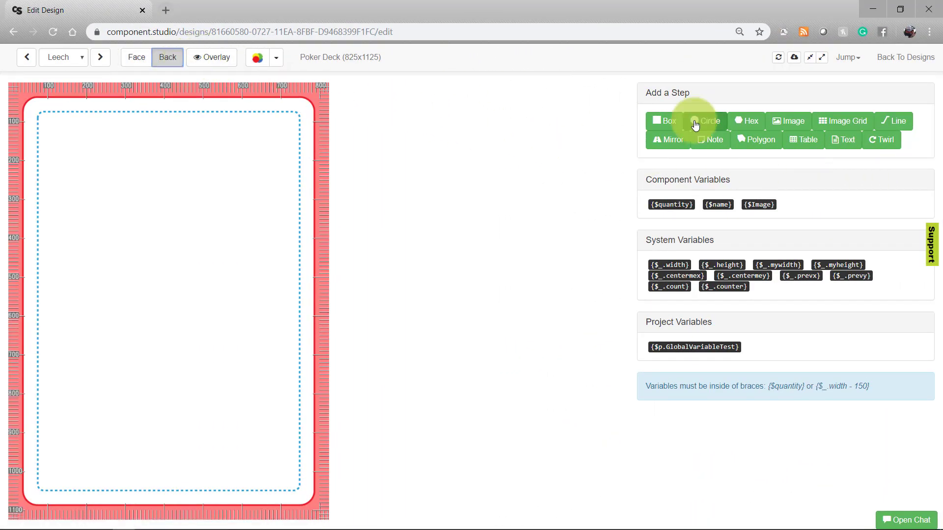
left_click(788, 121)
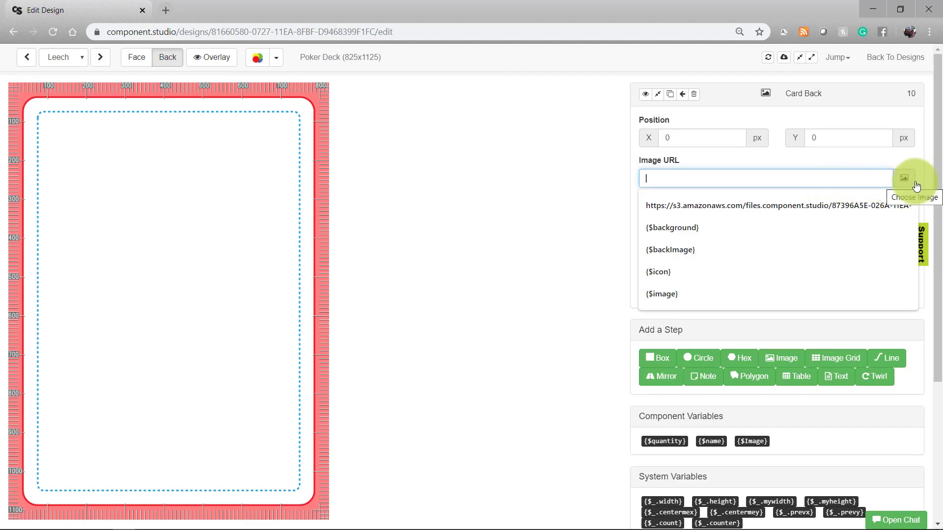
left_click(903, 178)
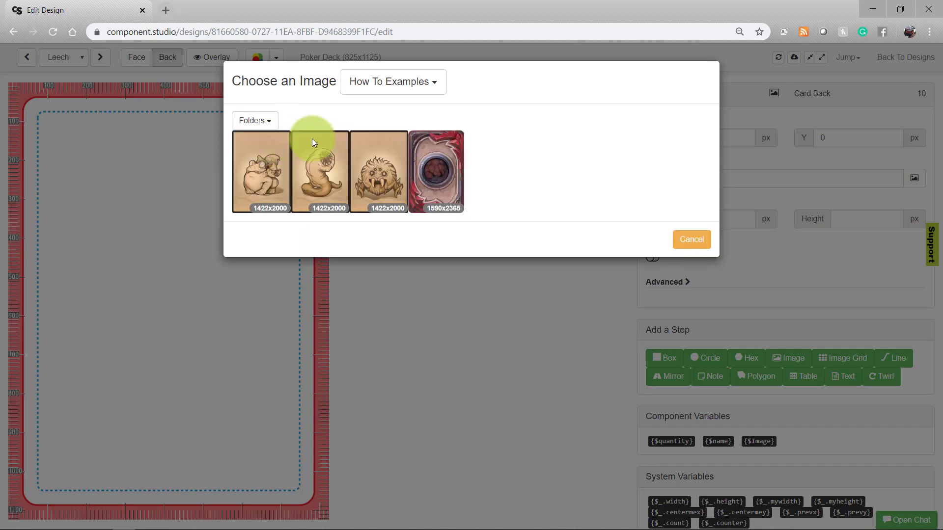
mouse_move(451, 154)
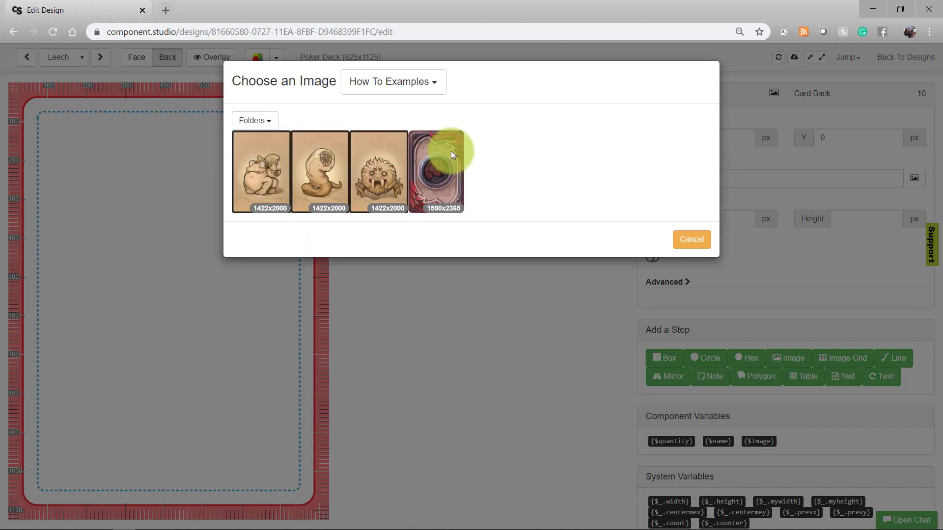
left_click(436, 169)
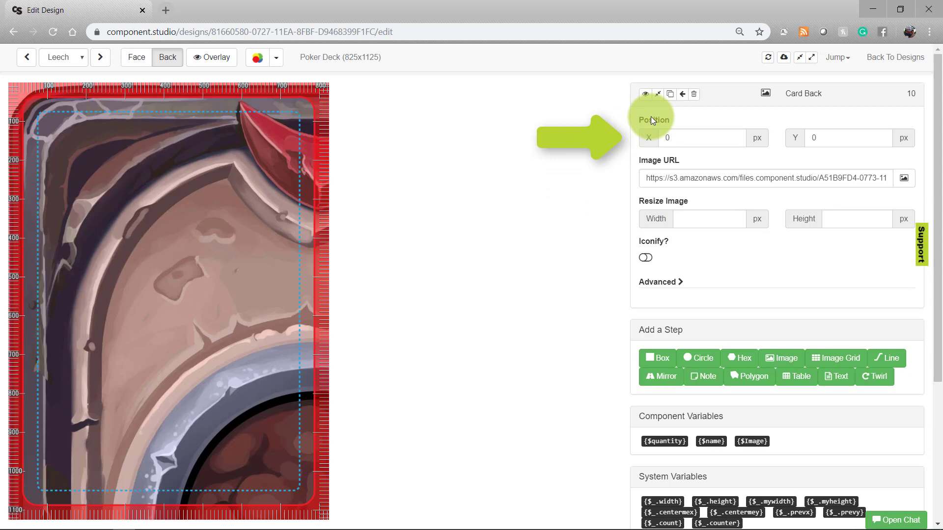
Set the back image's X position to {$_.centermex} to centre it on the card
double_click(653, 119)
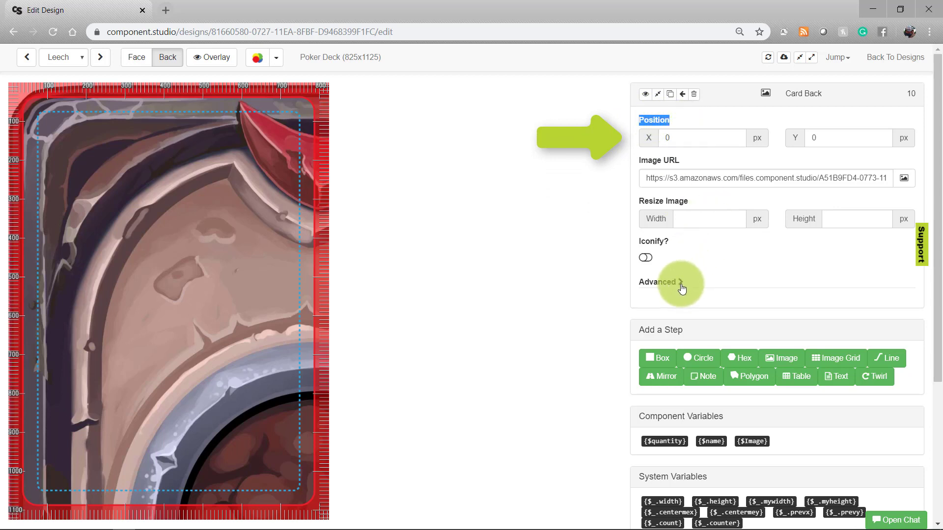
left_click(659, 281)
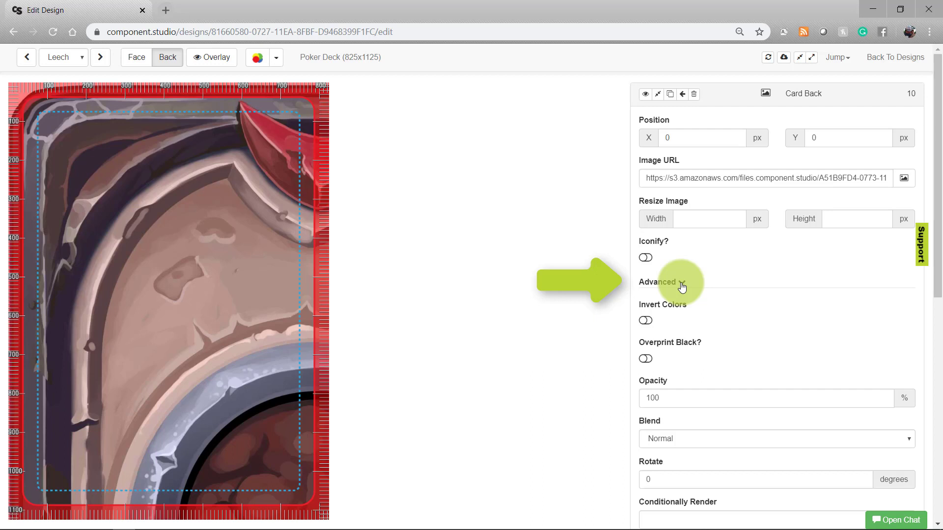
left_click(657, 282)
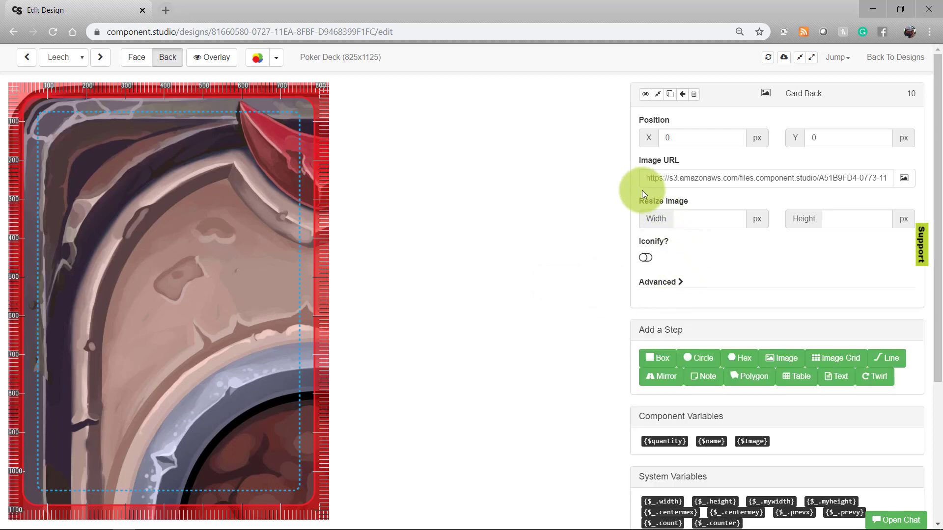
left_click(671, 138)
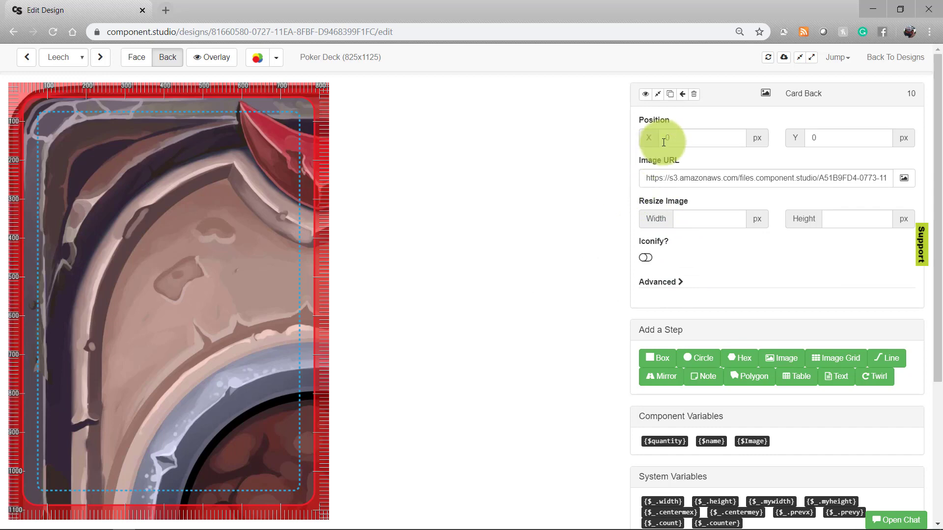
type("20")
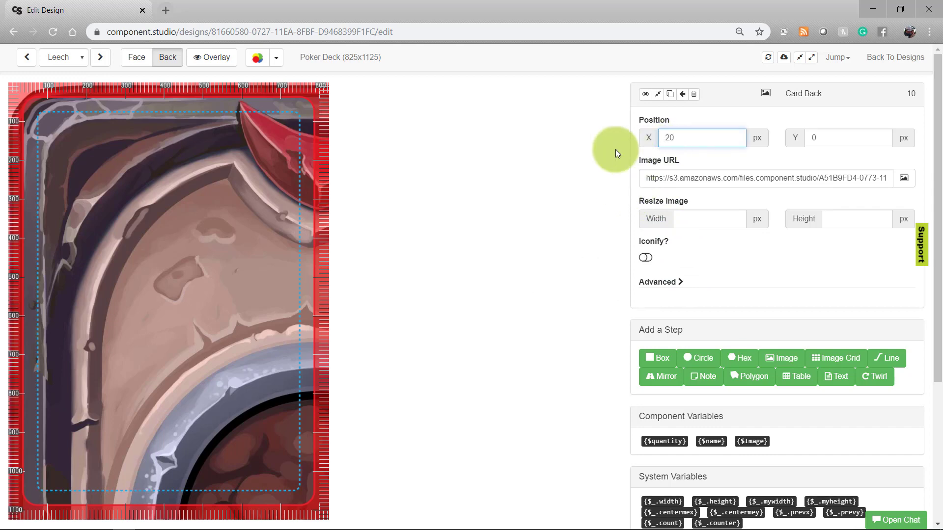
type("200")
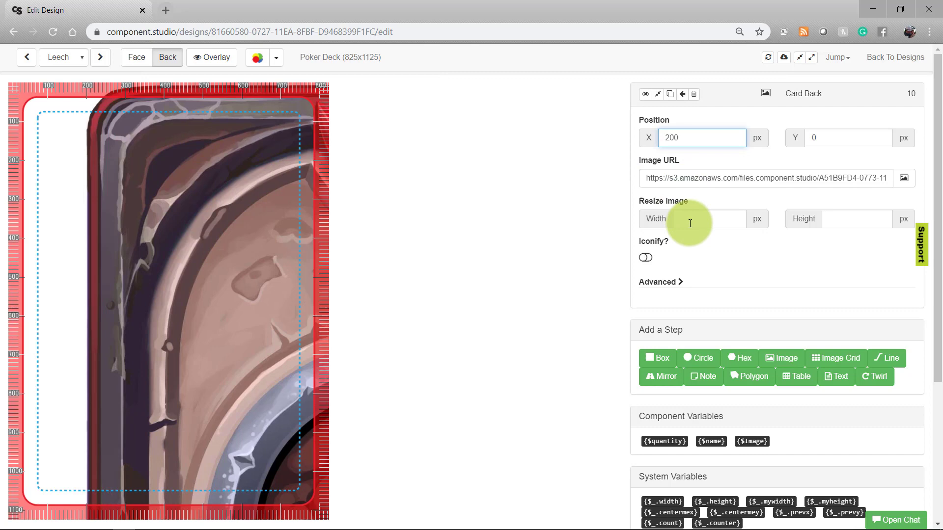
type("300")
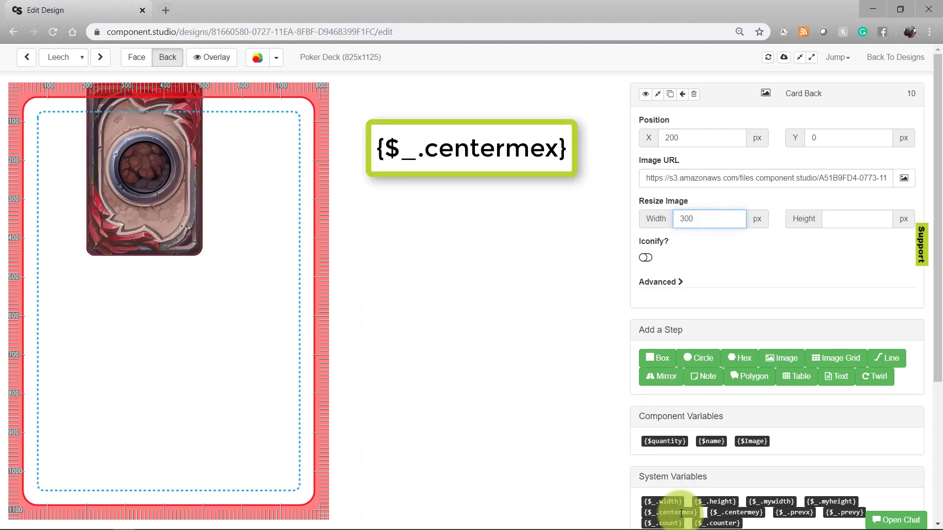
left_click(700, 137)
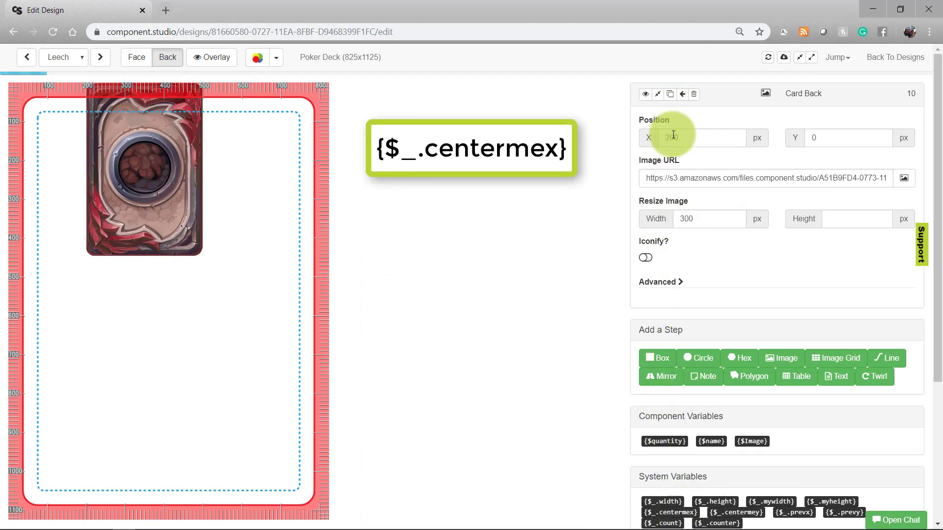
type("{$_.centermex}")
left_click(850, 137)
type("{$_.centermey}")
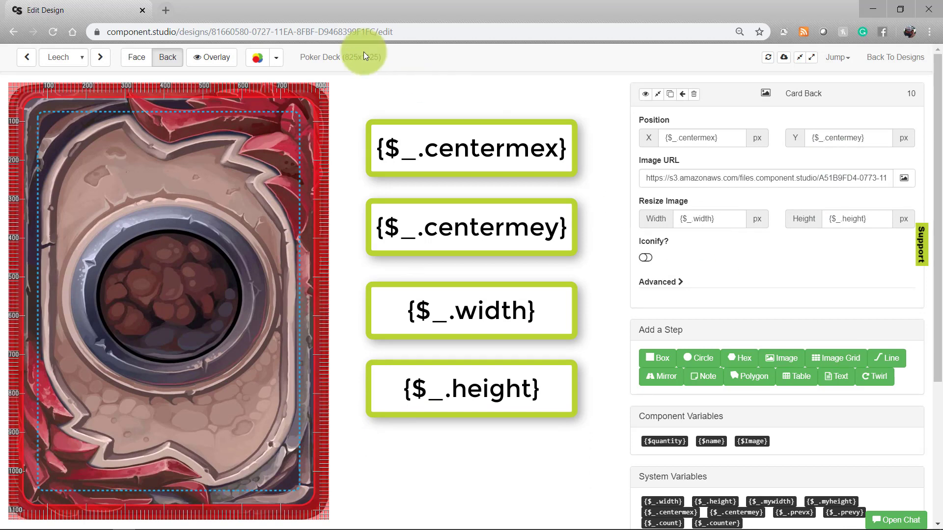
mouse_move(136, 57)
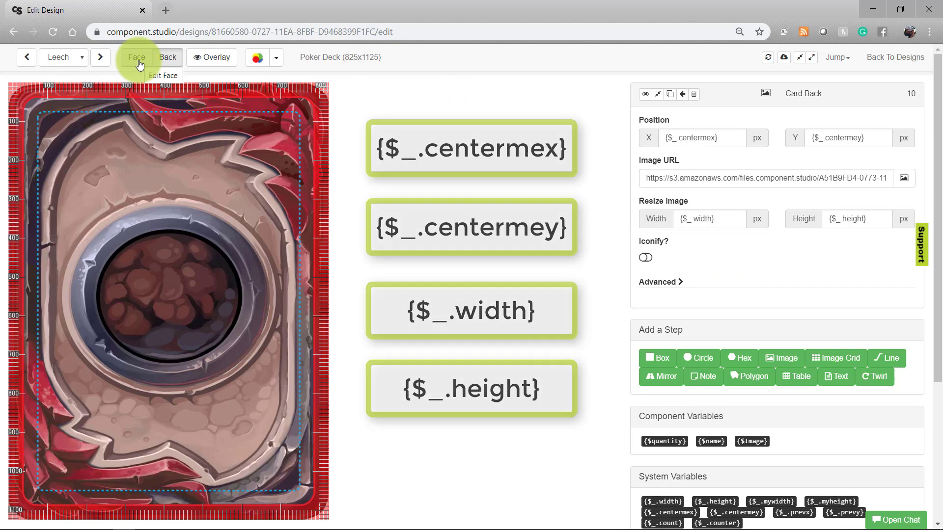
Add an image step to the card face and name it 'Creature Image'
left_click(136, 56)
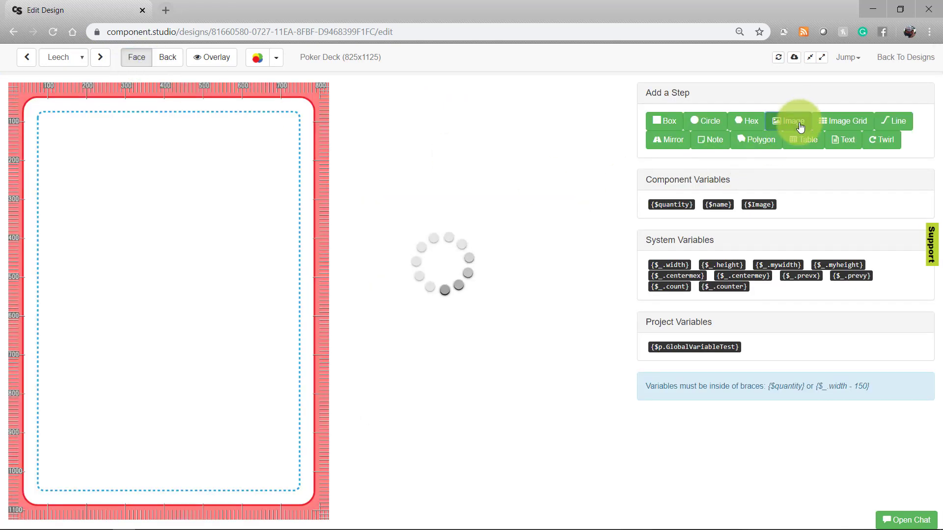
left_click(789, 121)
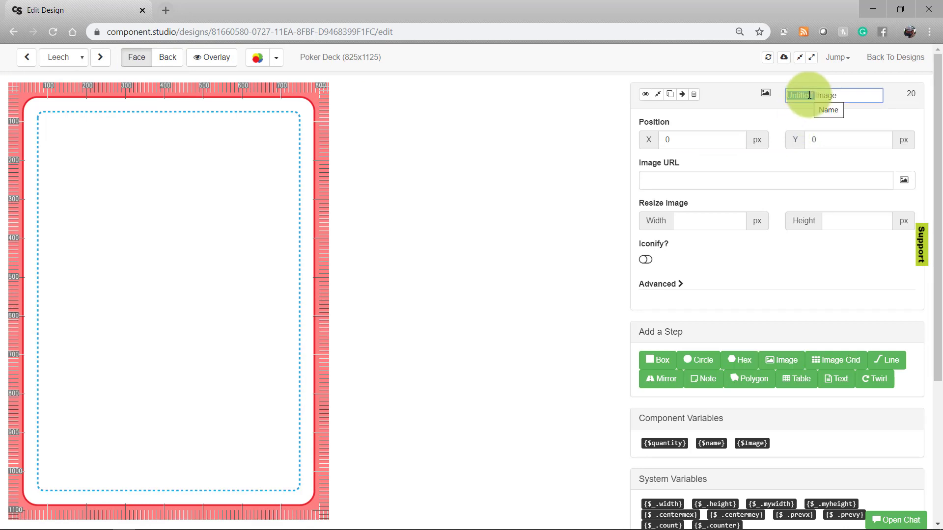
type("Creature Image")
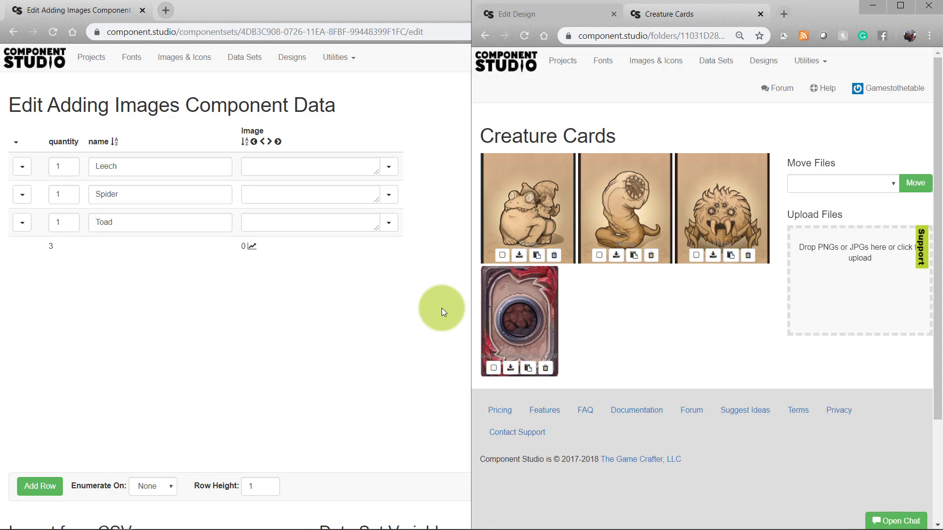
mouse_move(401, 297)
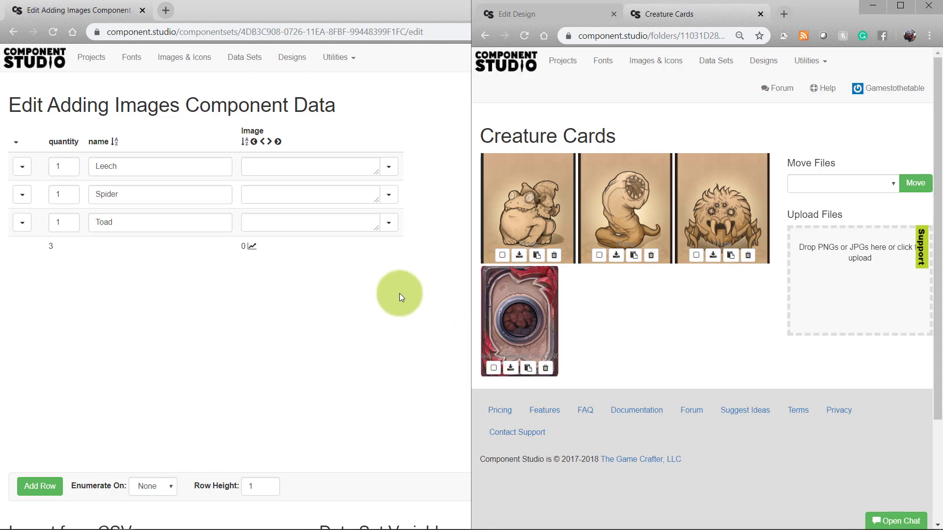
mouse_move(280, 261)
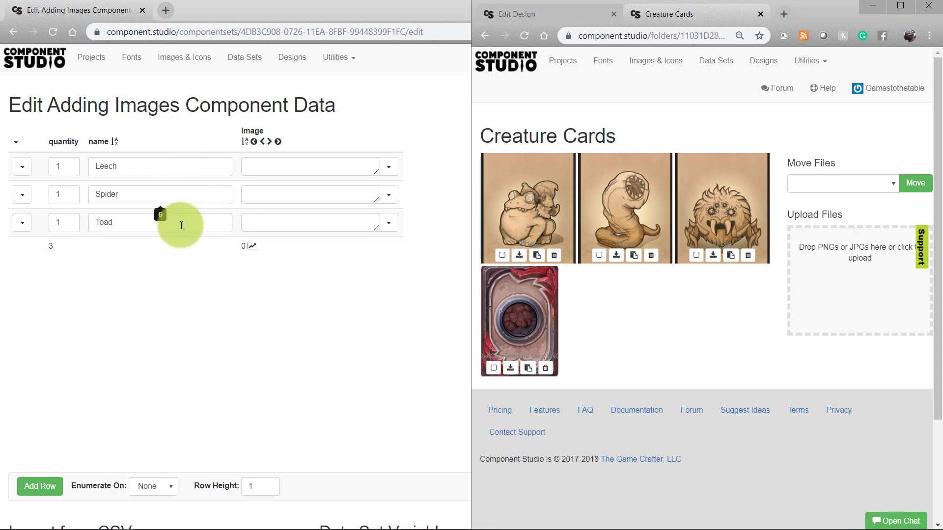
mouse_move(182, 281)
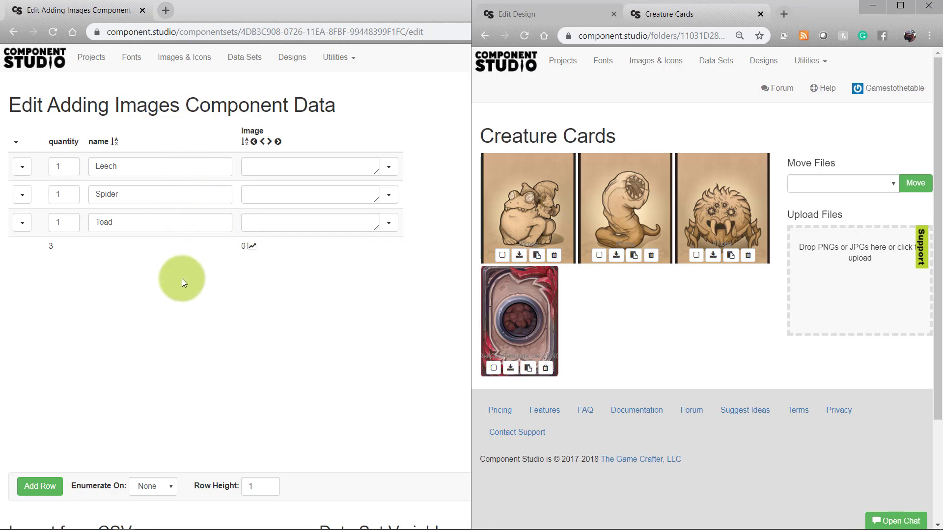
mouse_move(329, 137)
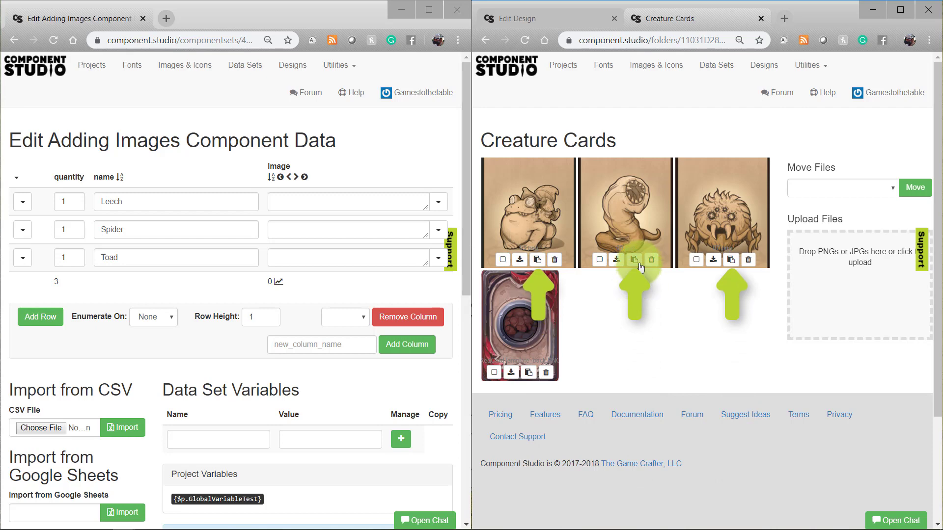
mouse_move(635, 259)
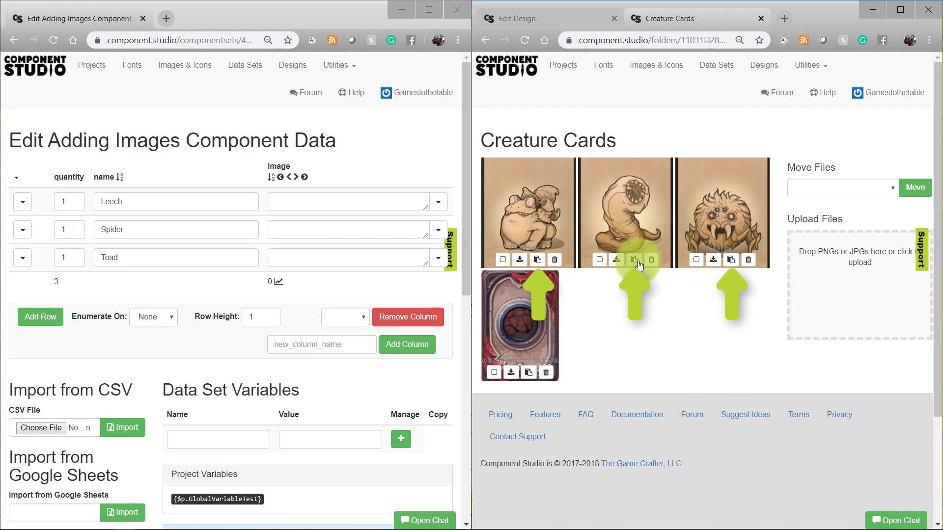
Copy the worm and spider image links from the Creature Cards folder
right_click(322, 201)
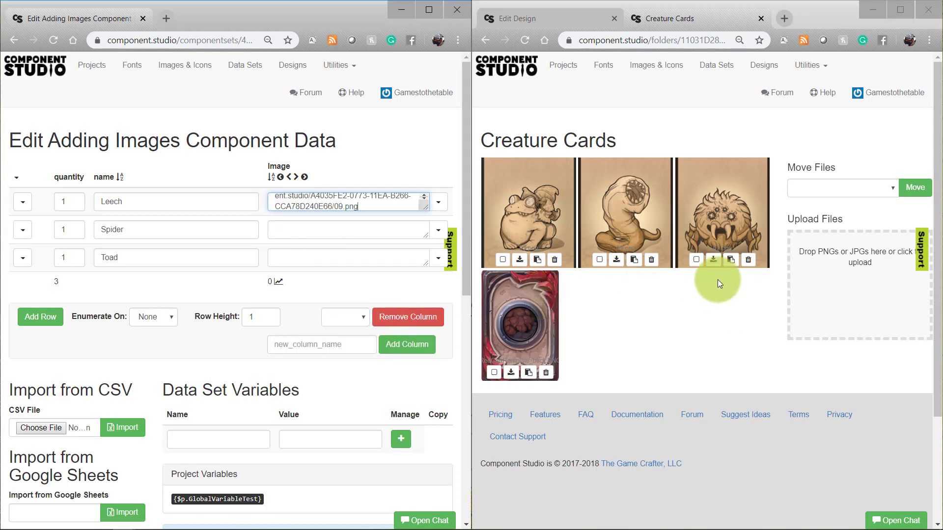
left_click(537, 260)
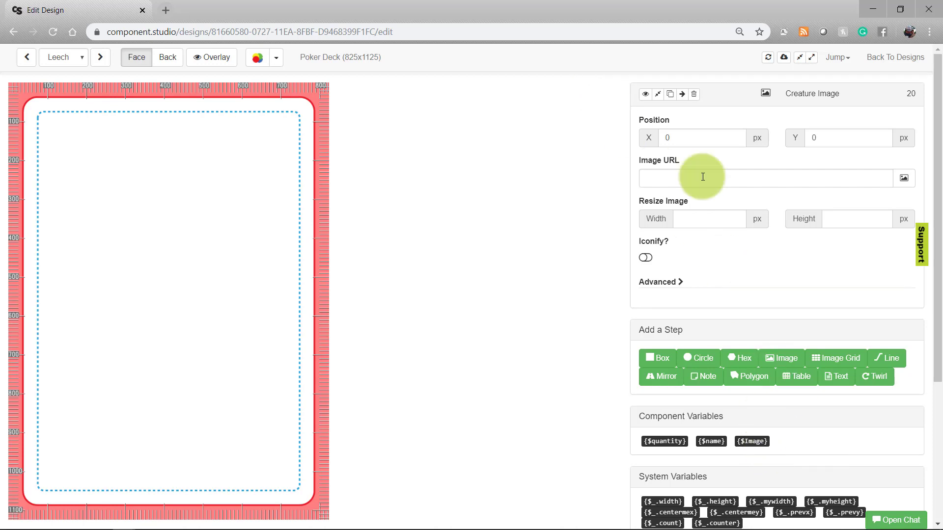
Paste the copied link into the Creature Image step's image URL field
right_click(703, 178)
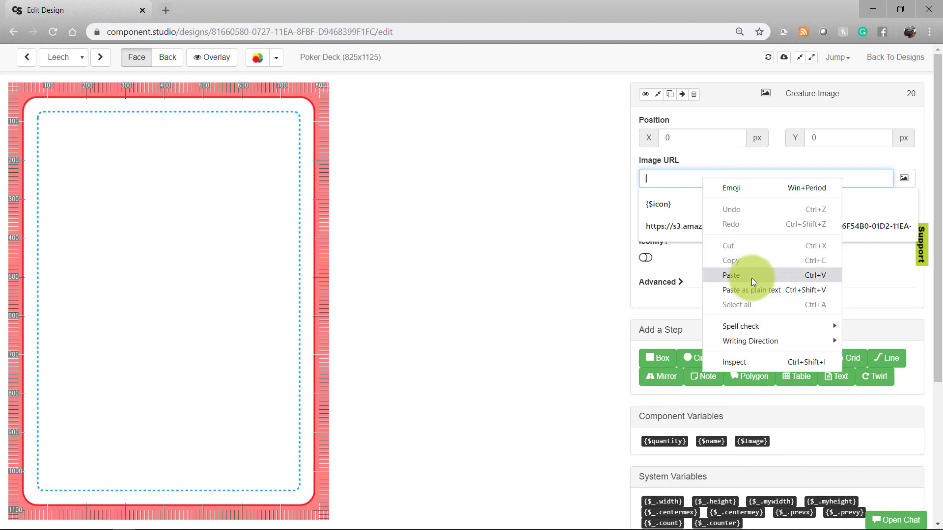
left_click(731, 276)
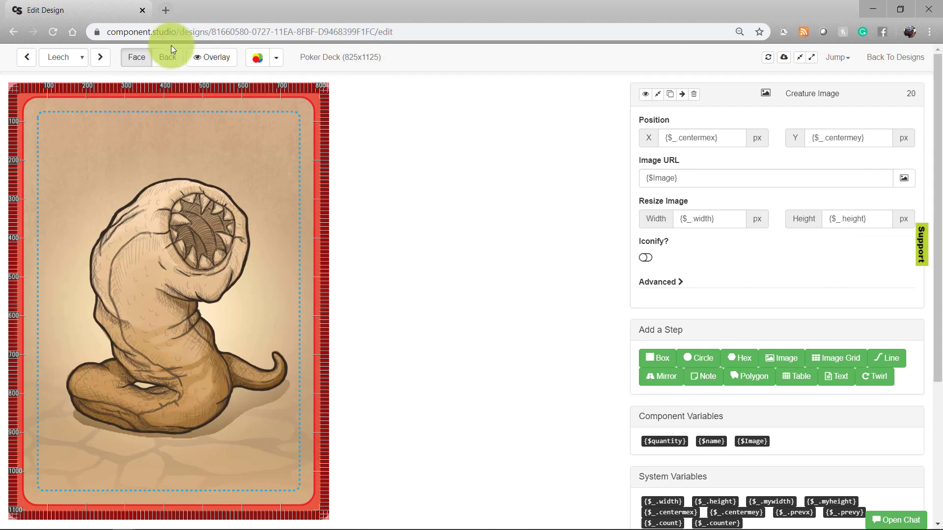
Preview the Spider and Toad faces, then view the red card back
left_click(99, 58)
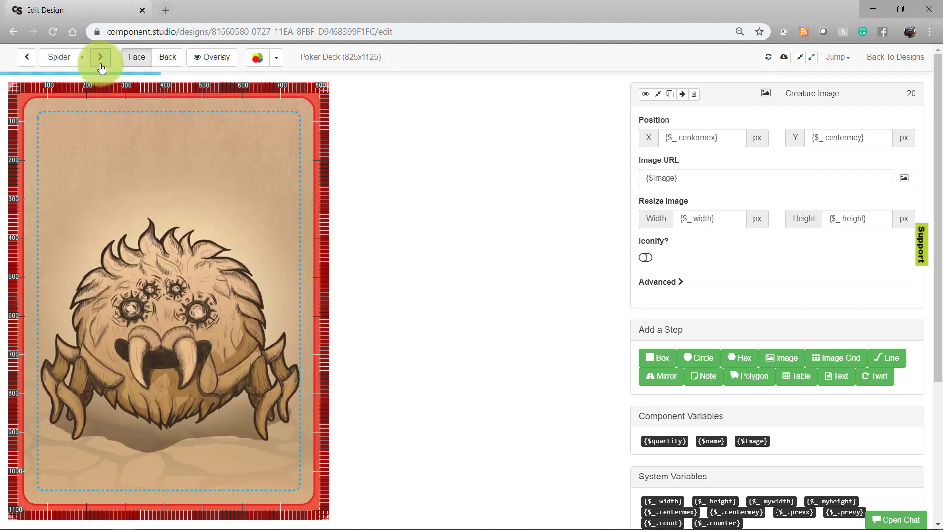
left_click(100, 57)
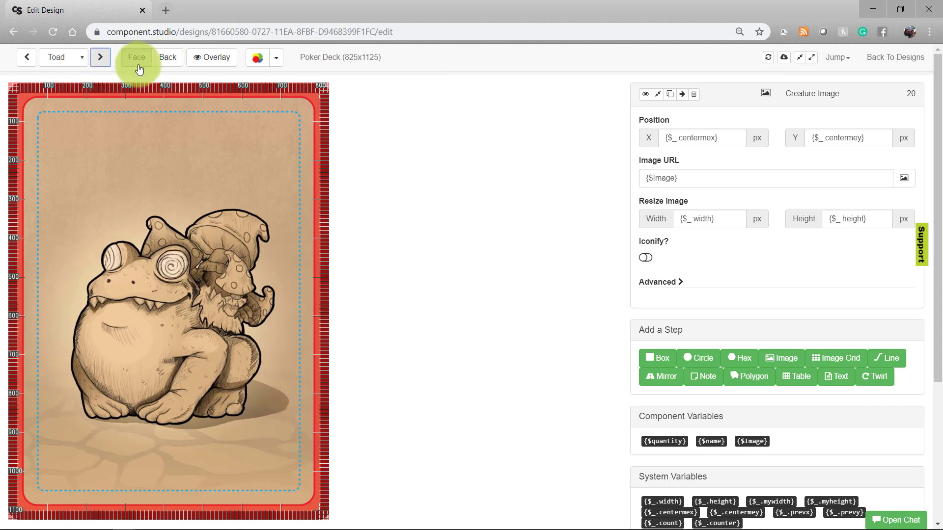
left_click(167, 57)
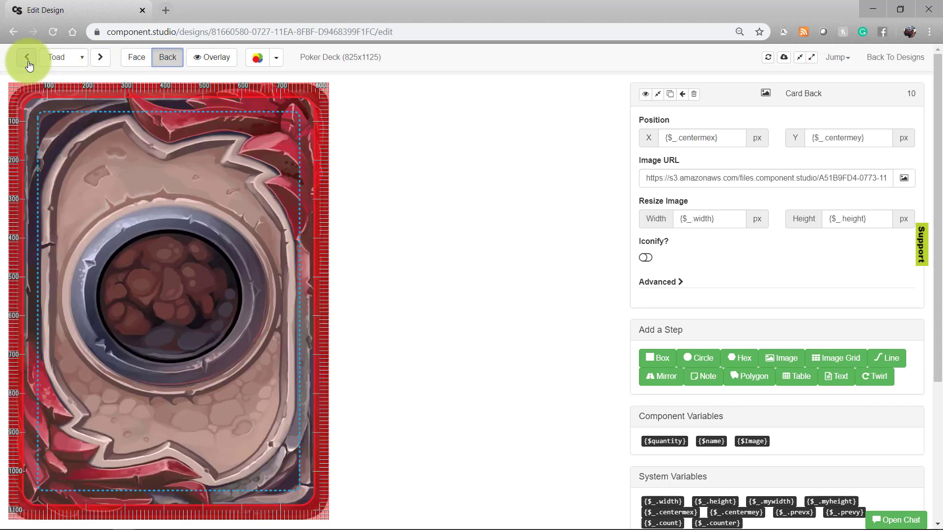